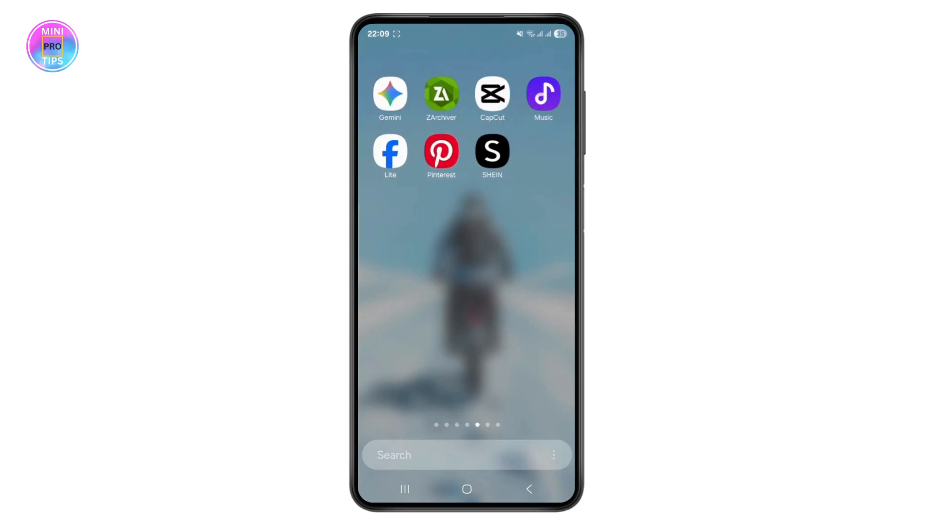
Launch CapCut to reach the project's sticker search
click(491, 94)
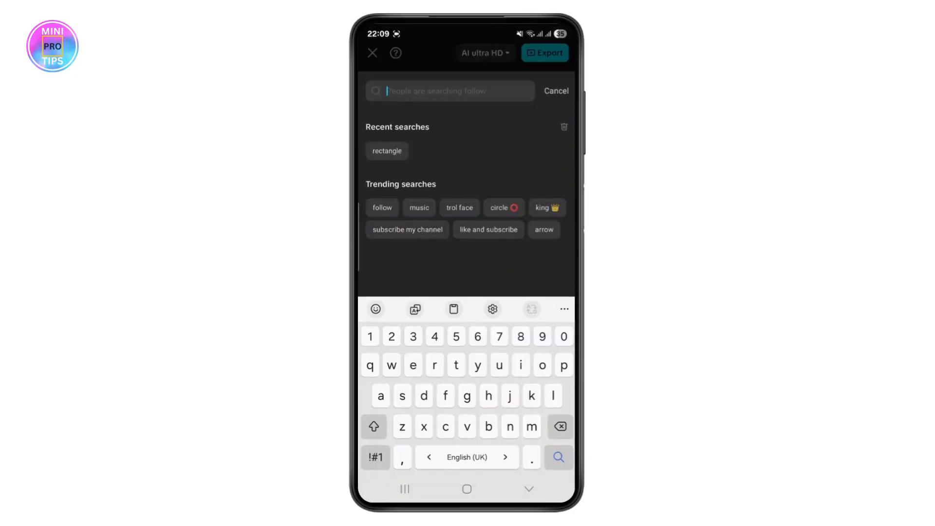
Add the green rounded-rectangle sticker from a 'rectangle' search to the video
click(386, 150)
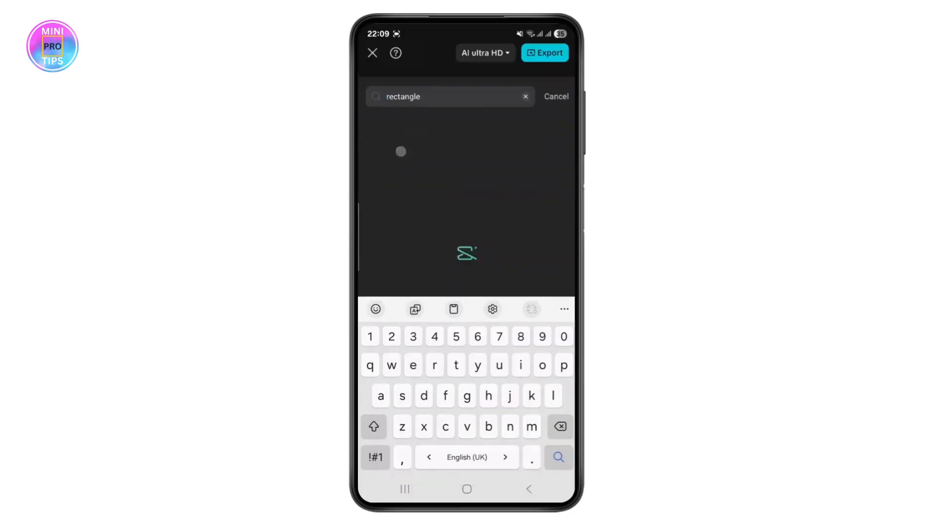
click(558, 457)
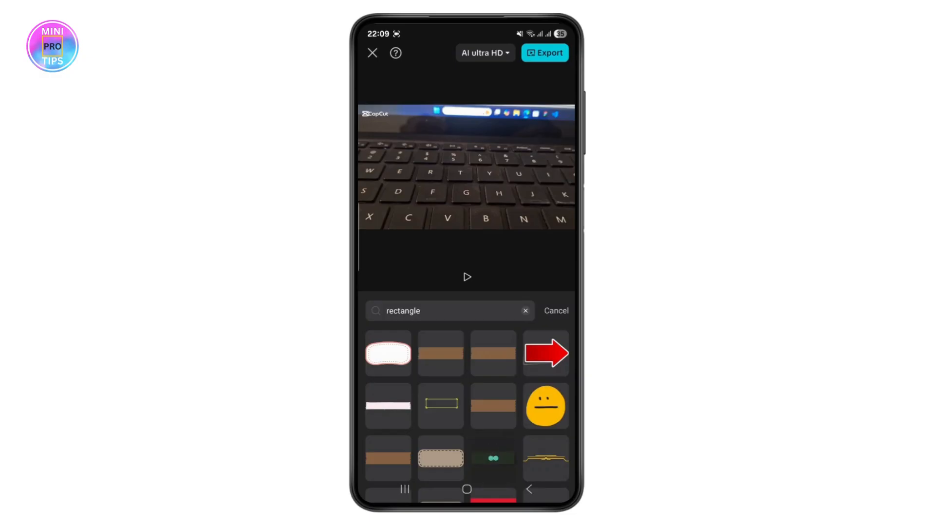
click(493, 451)
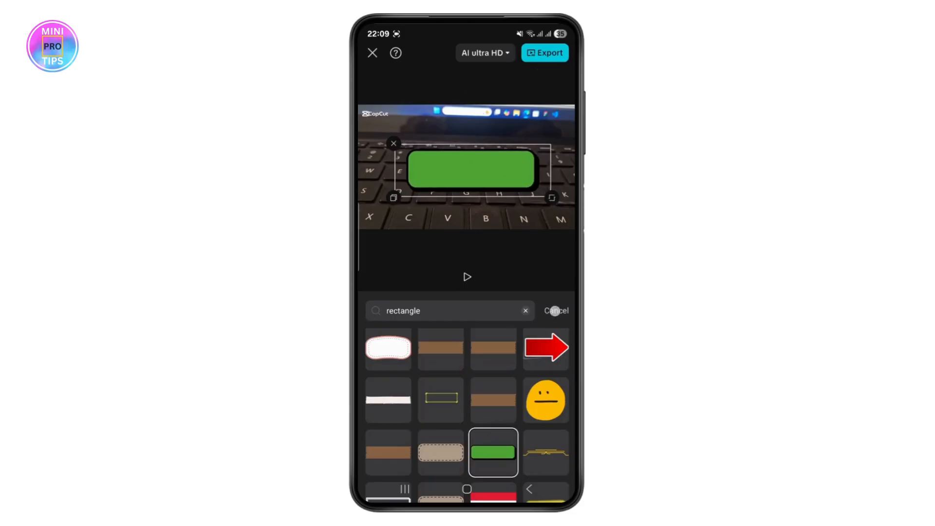
click(555, 310)
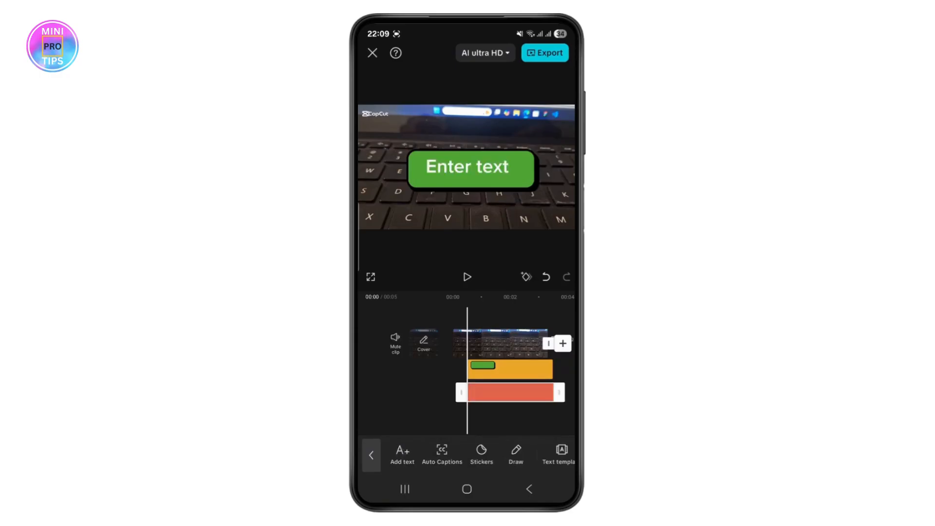
Enter 'hello' as the text on the green rectangle and confirm it
text(hello)
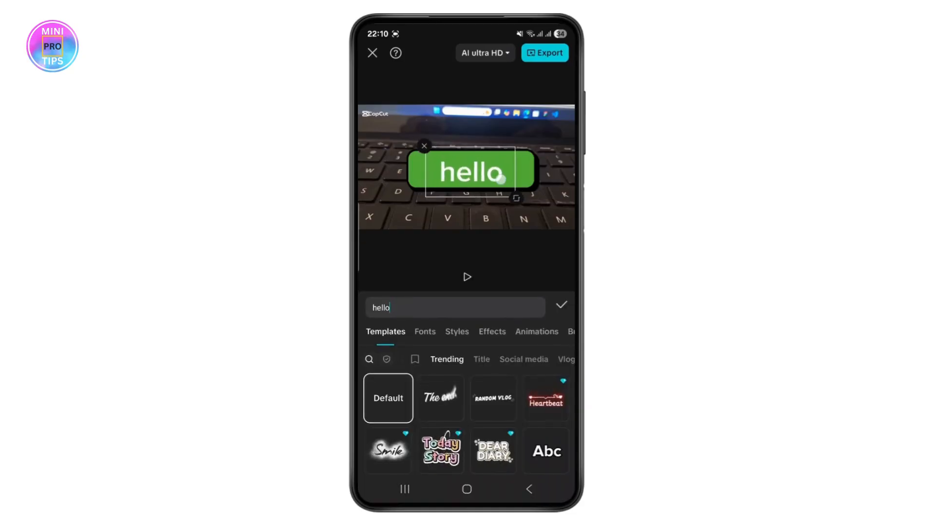
click(560, 305)
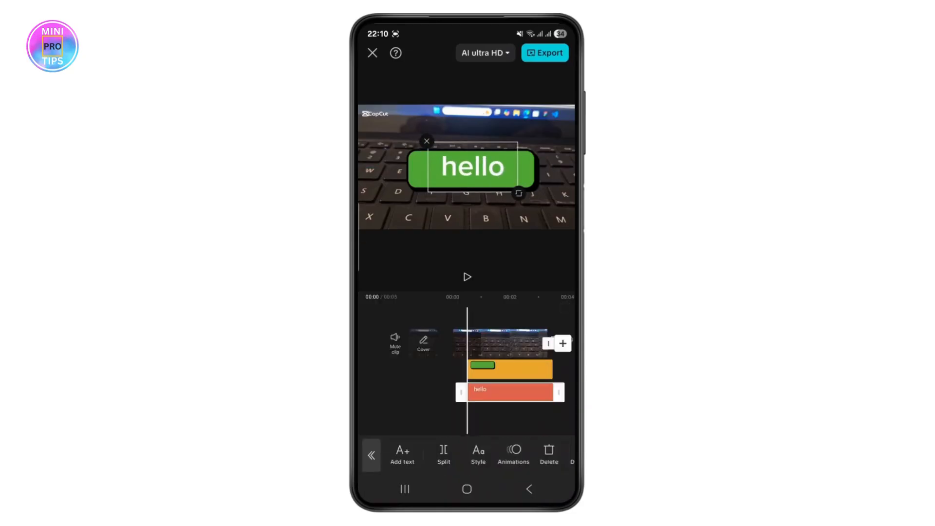